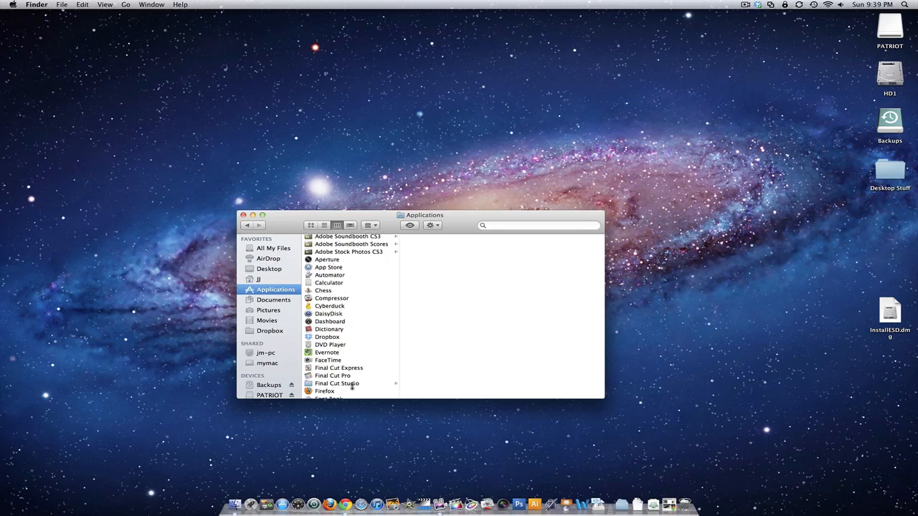
# Step: Open Aperture's package contents from Applications and view its Contents folder
pyautogui.scroll(-3)
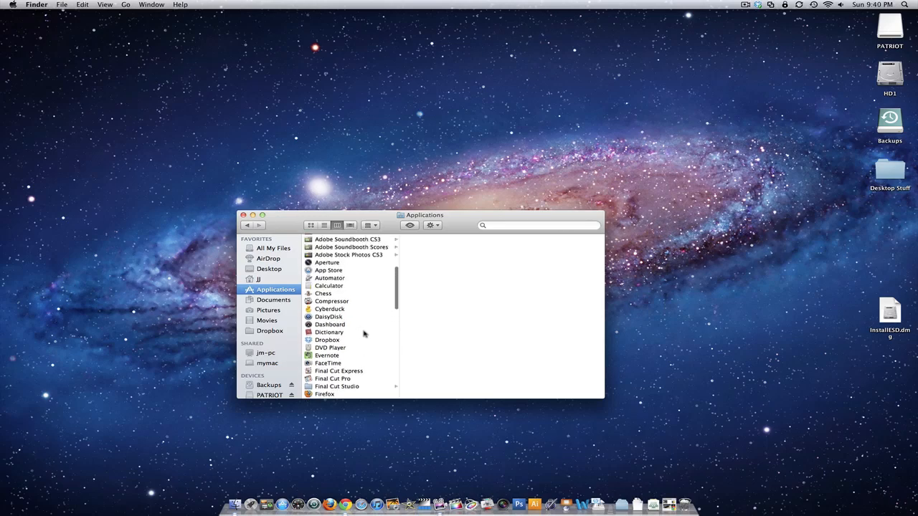
pyautogui.click(329, 332)
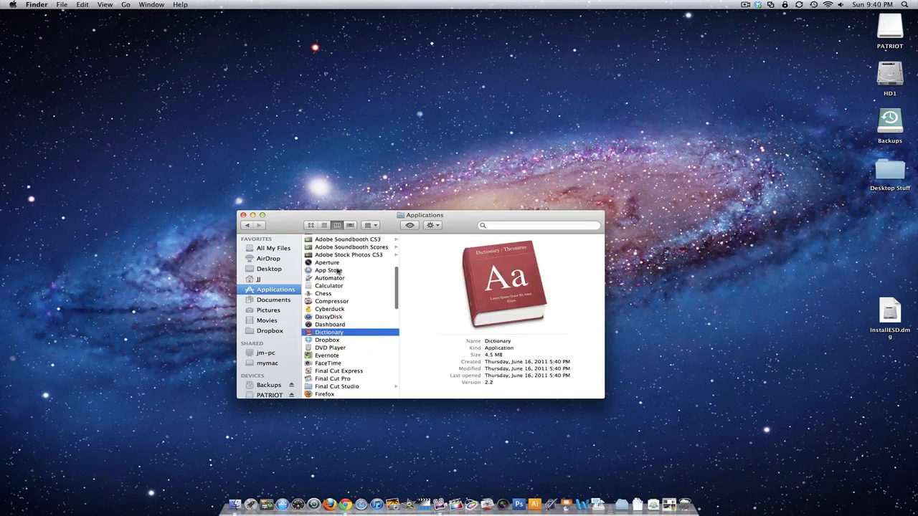
pyautogui.rightClick(327, 262)
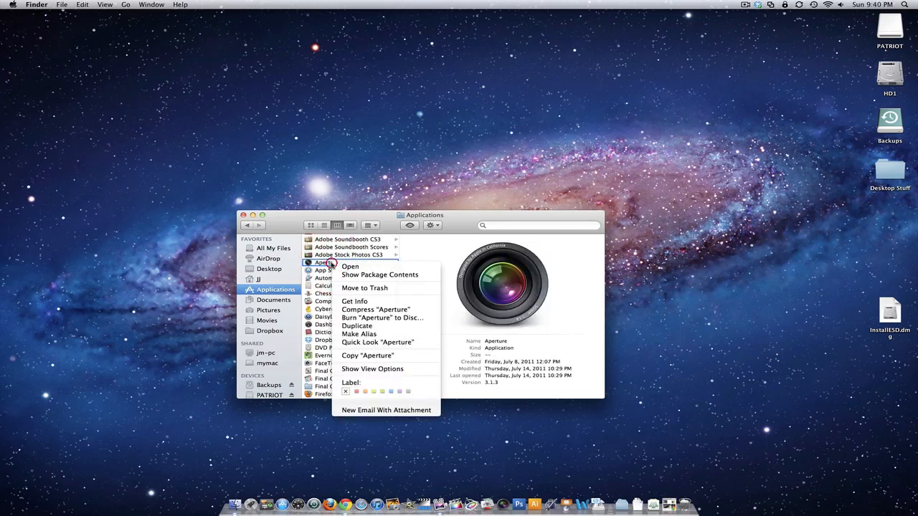
pyautogui.moveTo(379, 275)
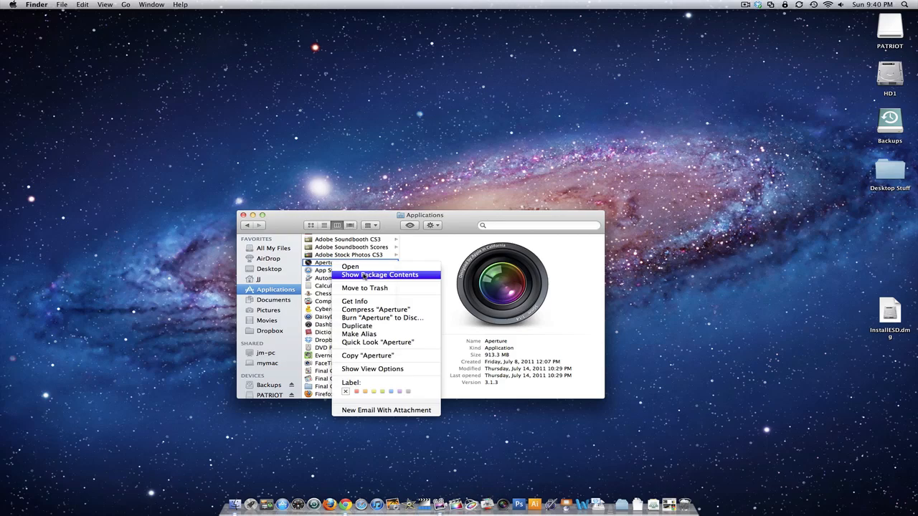
pyautogui.click(380, 275)
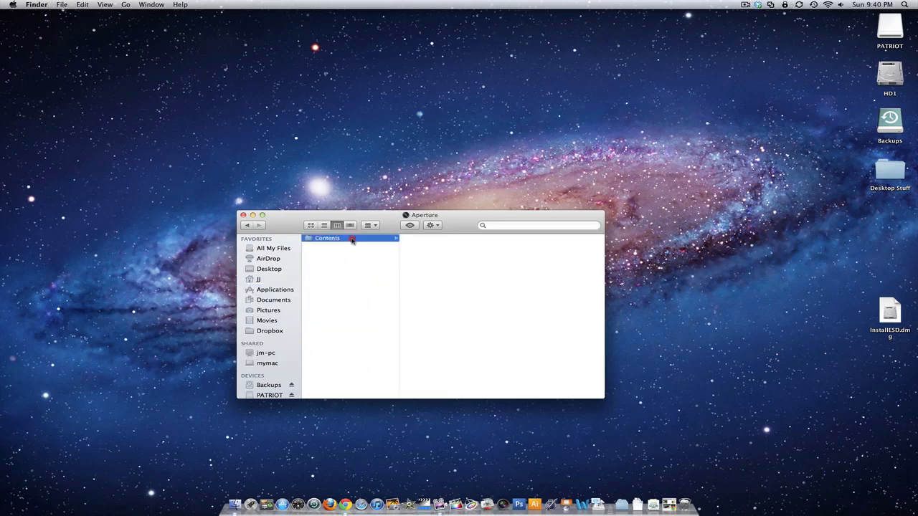
pyautogui.click(327, 237)
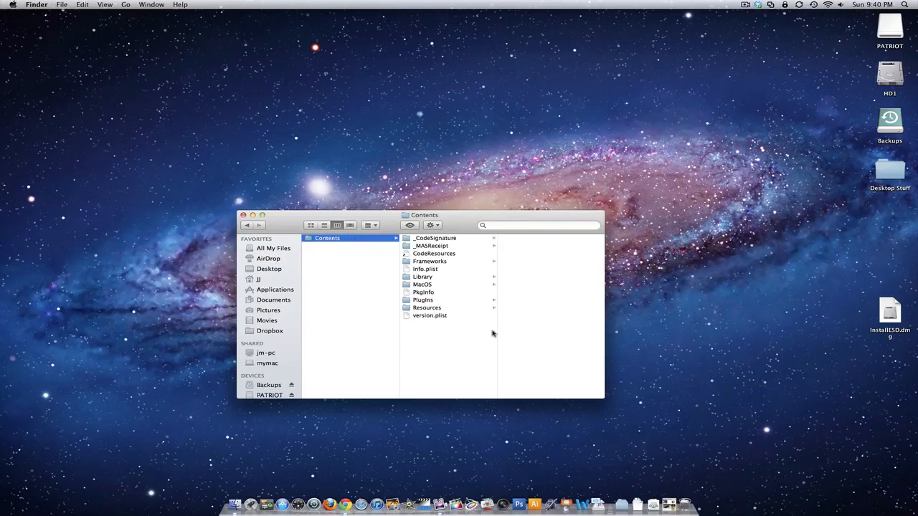
pyautogui.moveTo(276, 260)
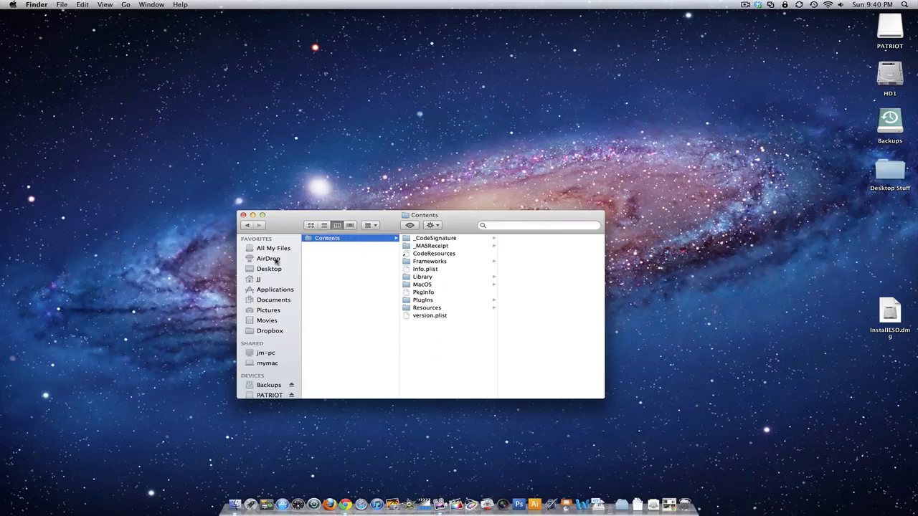
# Step: Close the Aperture window and move InstallESD.dmg slightly higher on the desktop's right edge
pyautogui.click(243, 215)
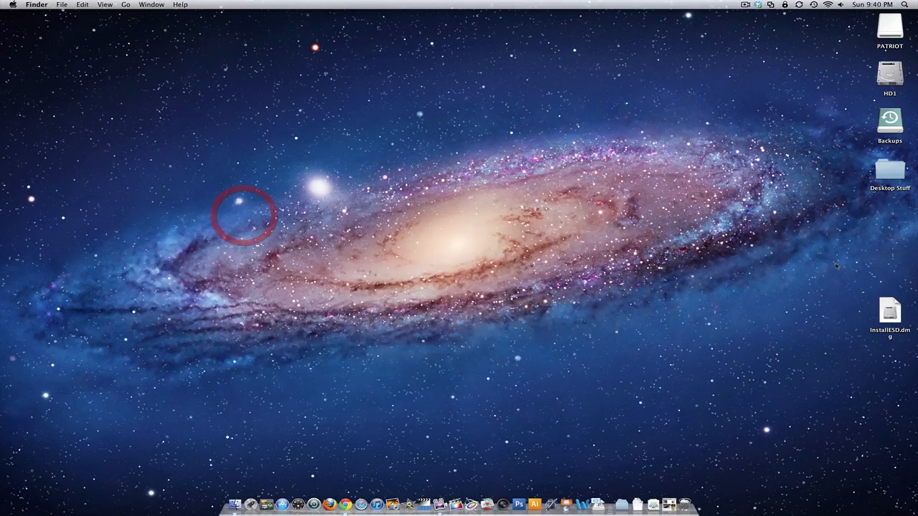
pyautogui.moveTo(890, 310); pyautogui.dragTo(629, 280)
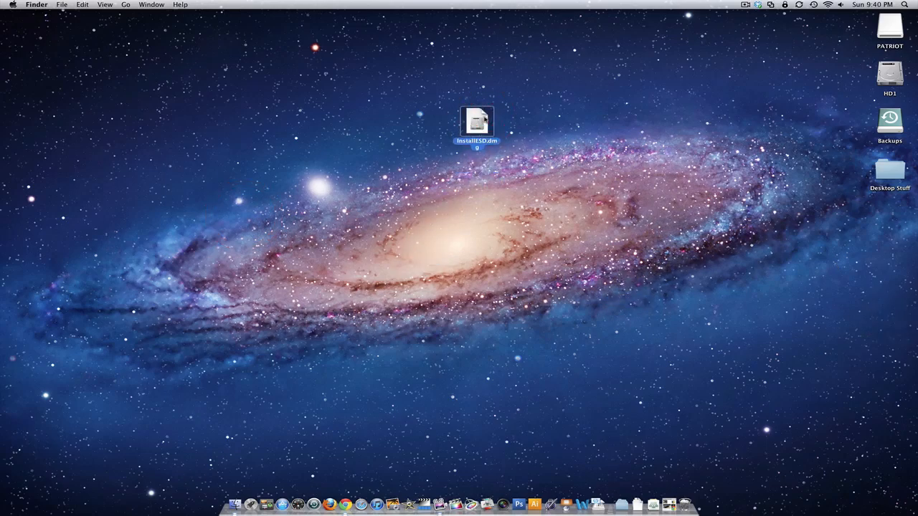
pyautogui.moveTo(476, 122); pyautogui.dragTo(889, 265)
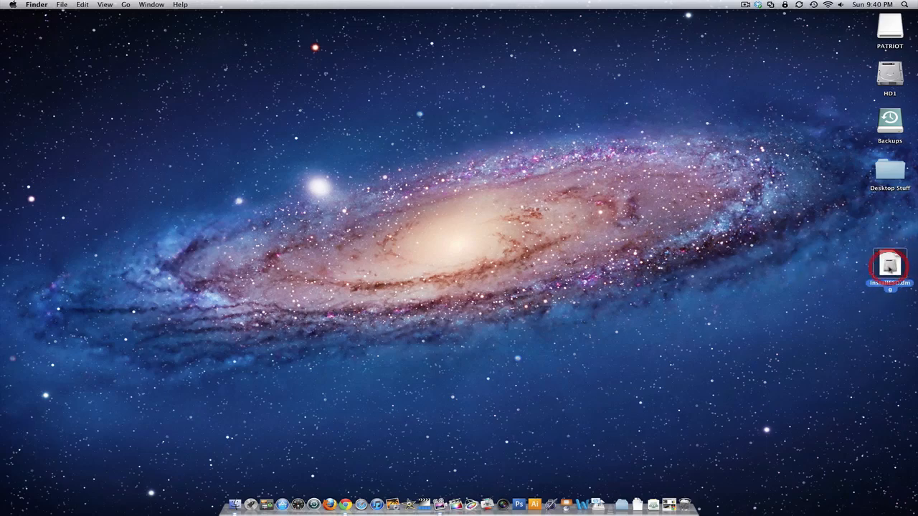
pyautogui.click(889, 267)
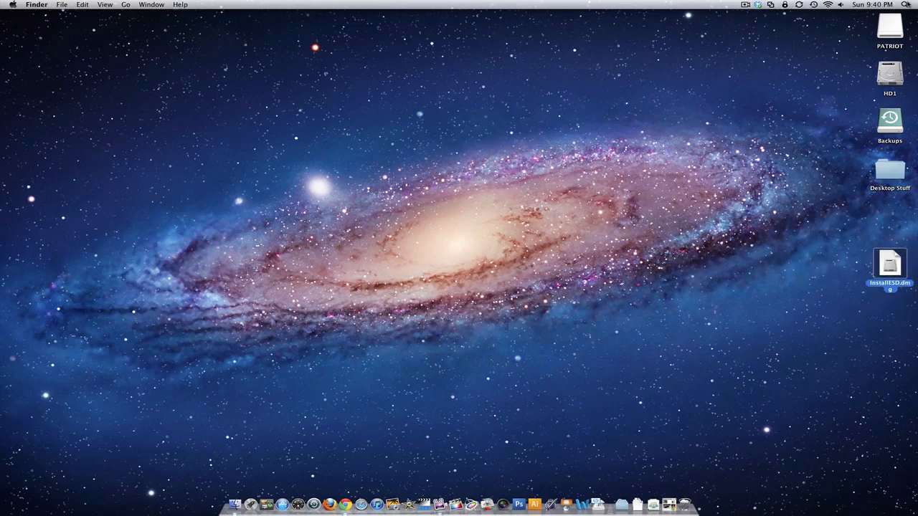
# Step: Launch Disk Utility by searching 'disk' in Spotlight
pyautogui.click(907, 5)
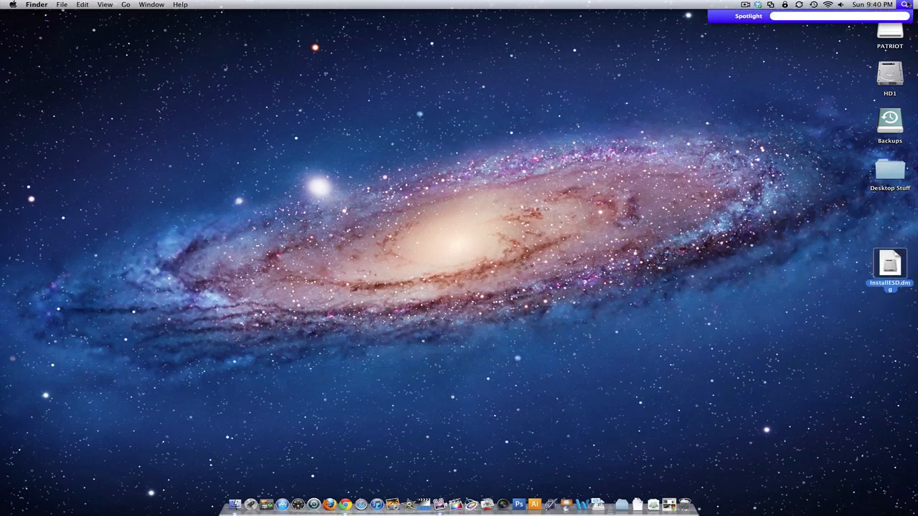
pyautogui.write('di')
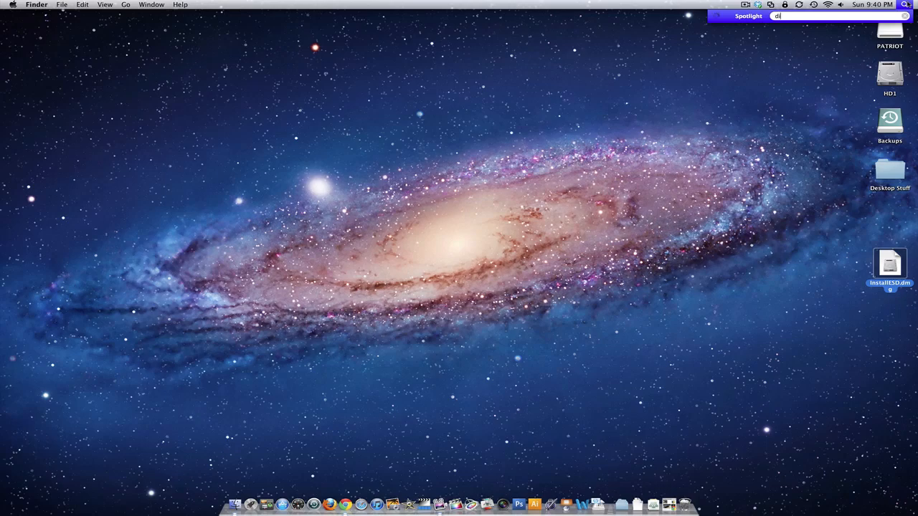
pyautogui.write('isk')
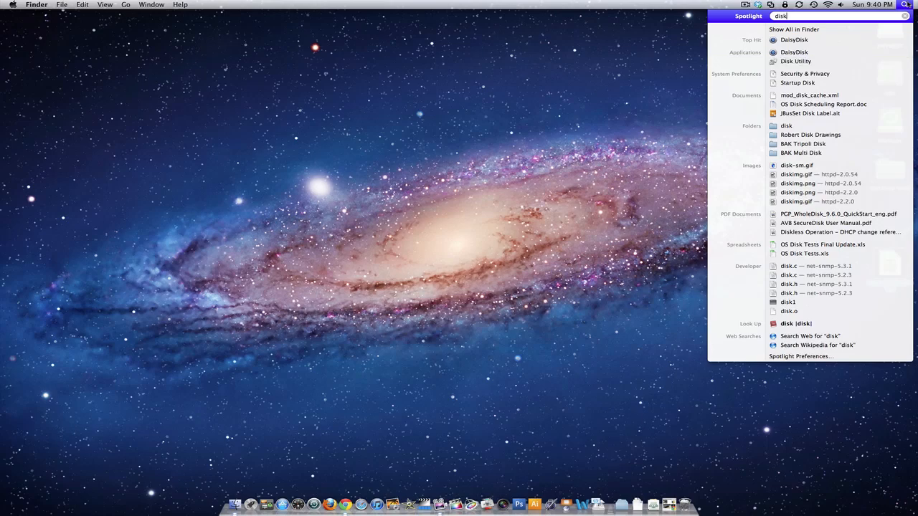
pyautogui.click(796, 61)
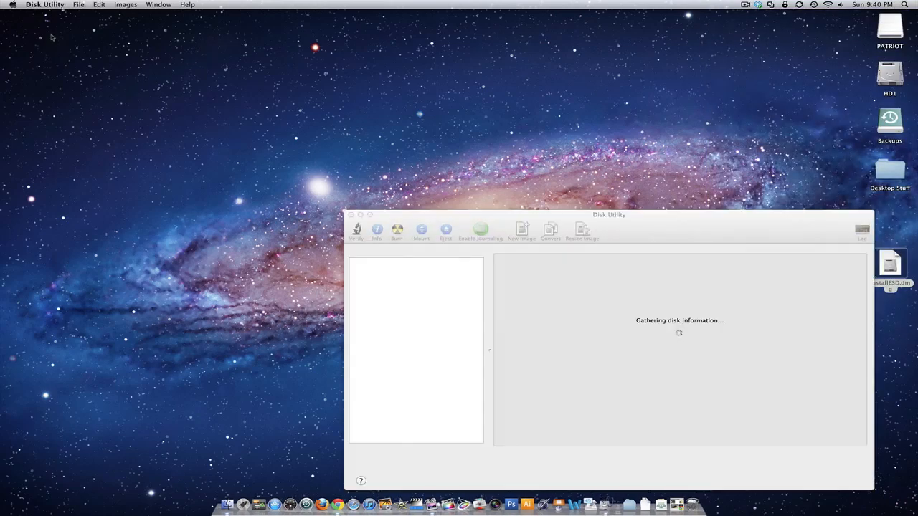
pyautogui.click(126, 4)
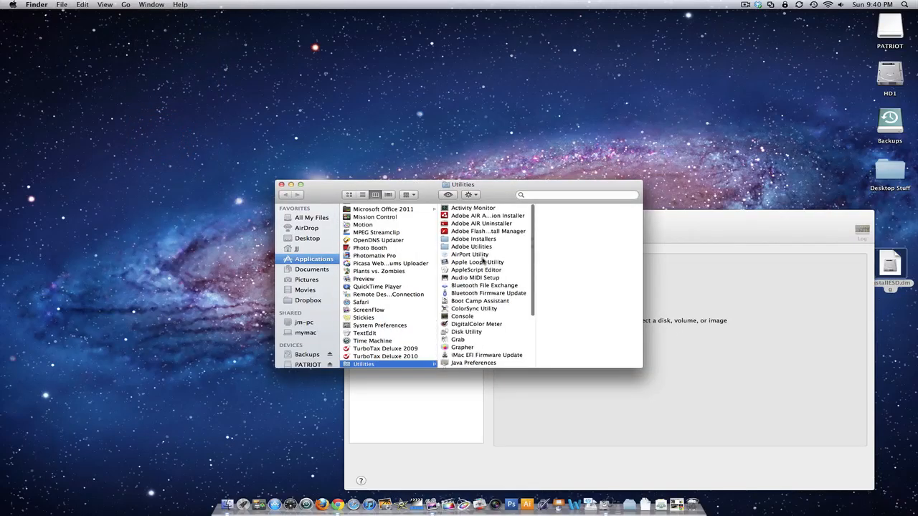
pyautogui.scroll(-3)
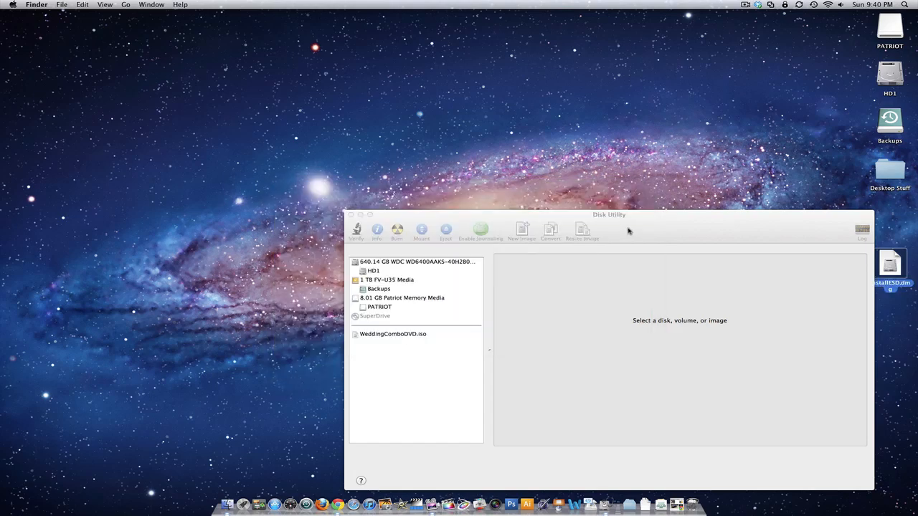
# Step: Select the PATRIOT volume and set Mac OS Extended (Journaled) format, name Lion Install Disk
pyautogui.moveTo(609, 214); pyautogui.dragTo(524, 139)
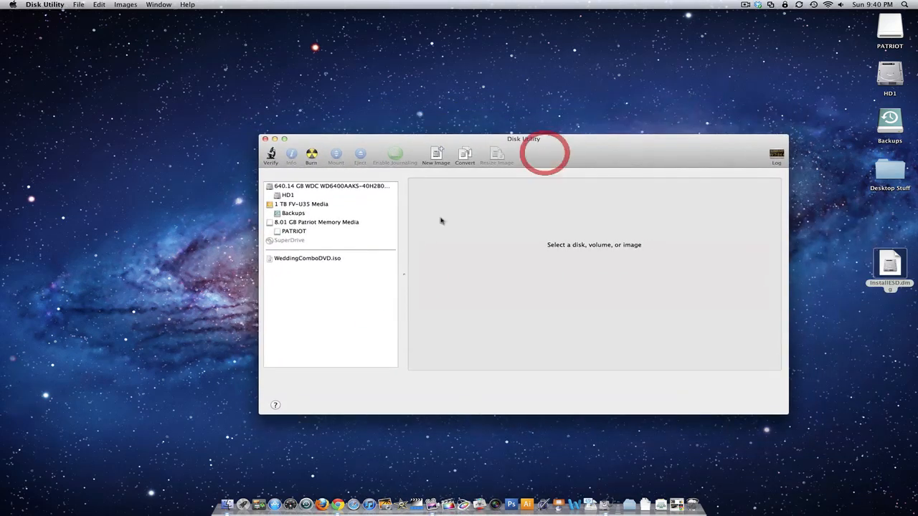
pyautogui.click(294, 231)
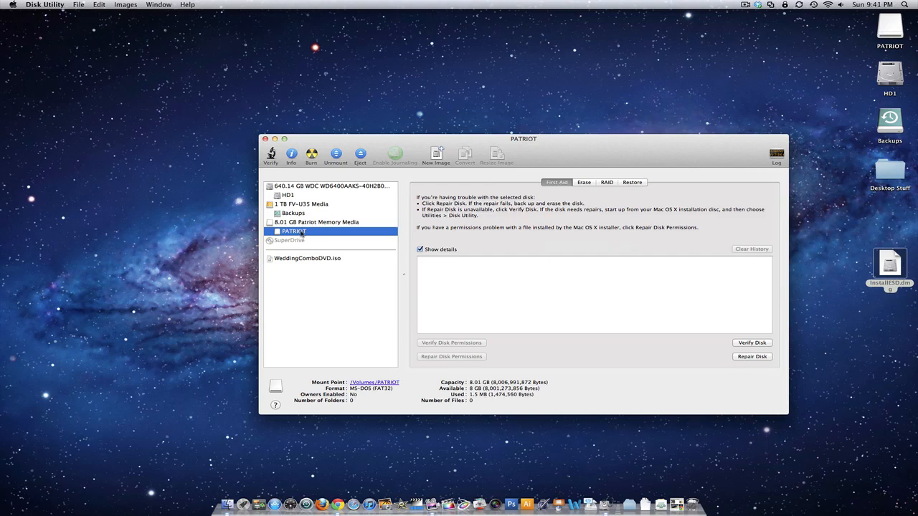
pyautogui.moveTo(485, 177)
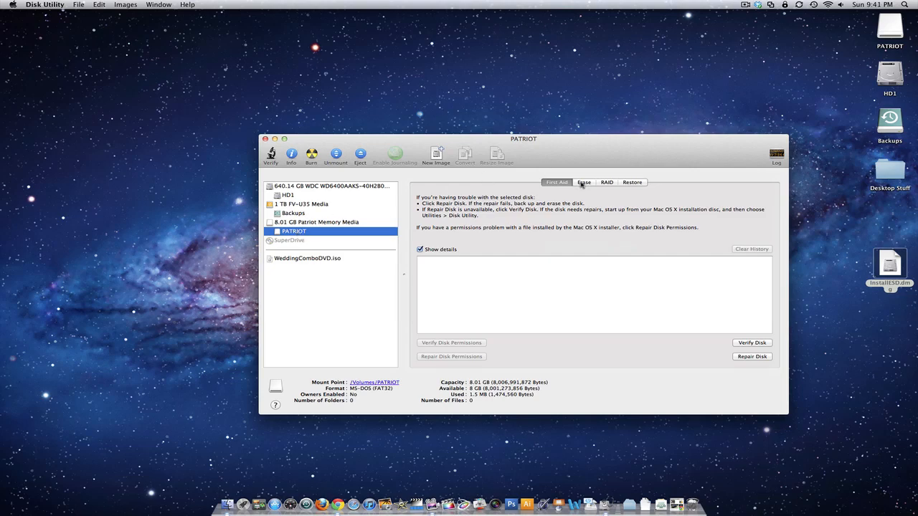
pyautogui.click(584, 181)
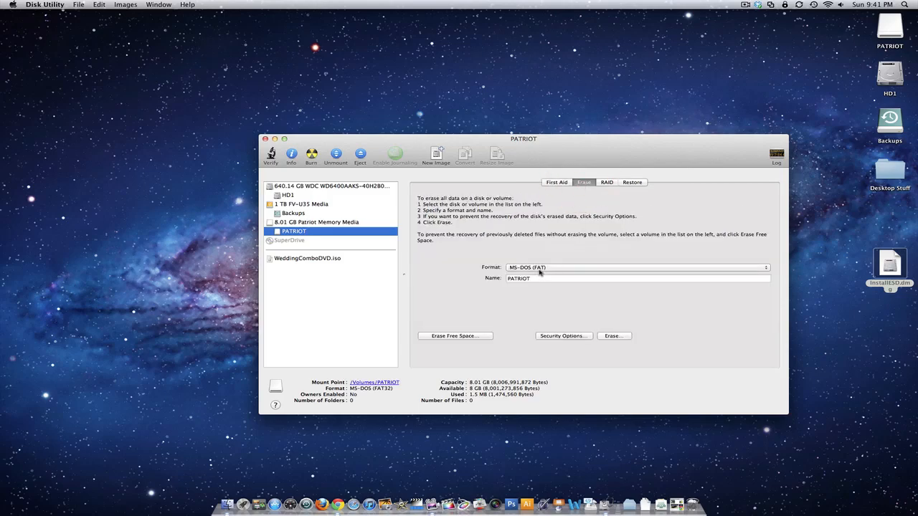
pyautogui.click(636, 268)
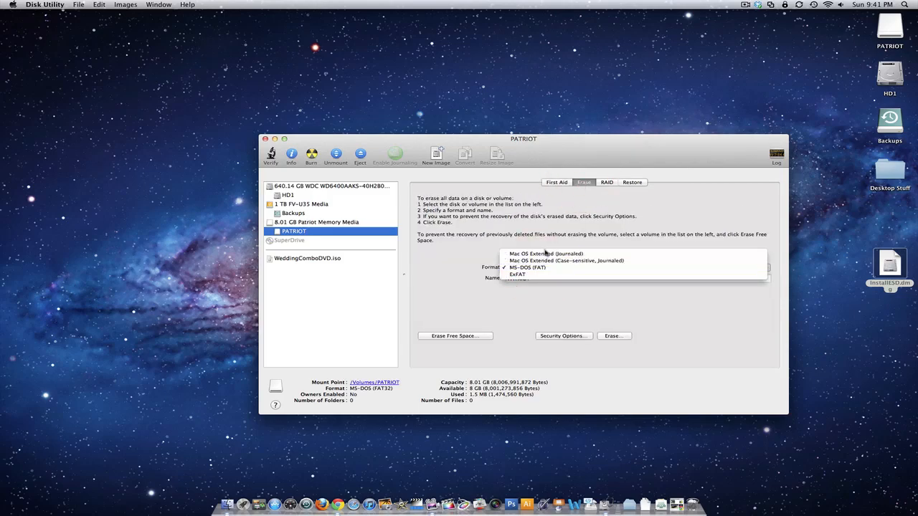
pyautogui.moveTo(545, 254)
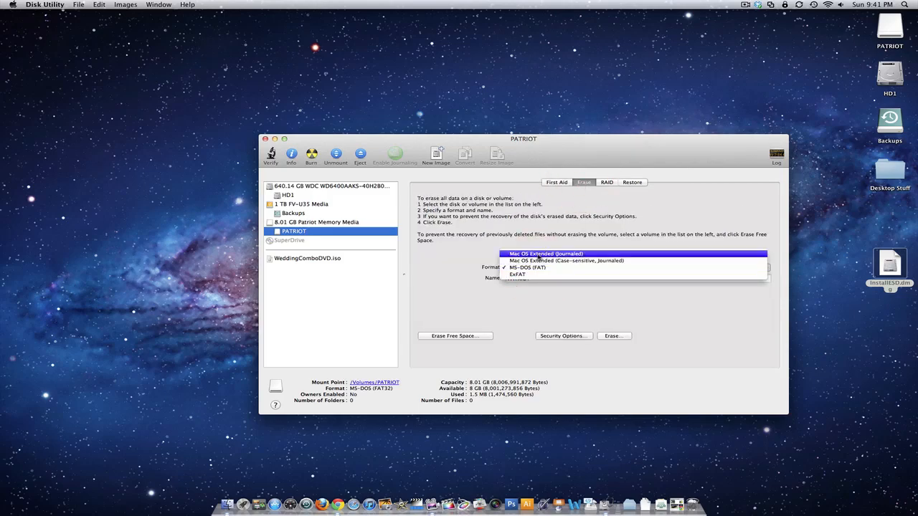
pyautogui.click(545, 253)
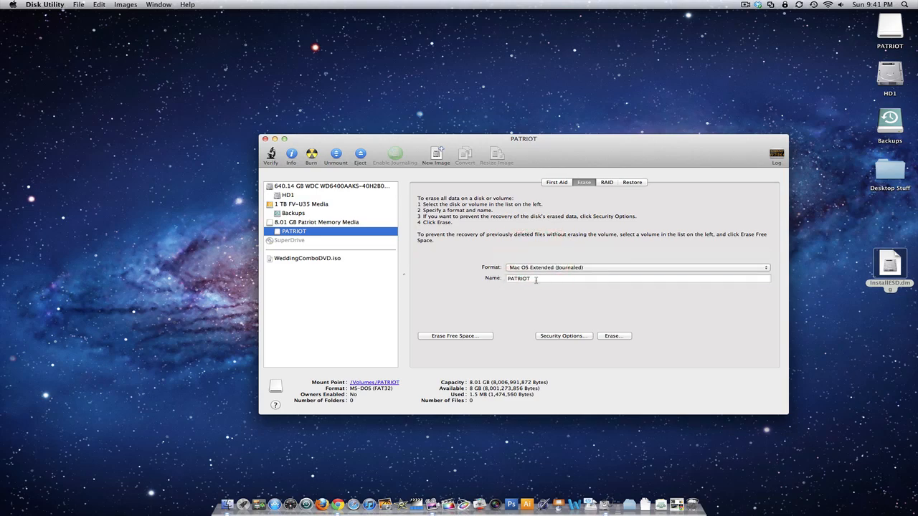
pyautogui.write('Lion Install')
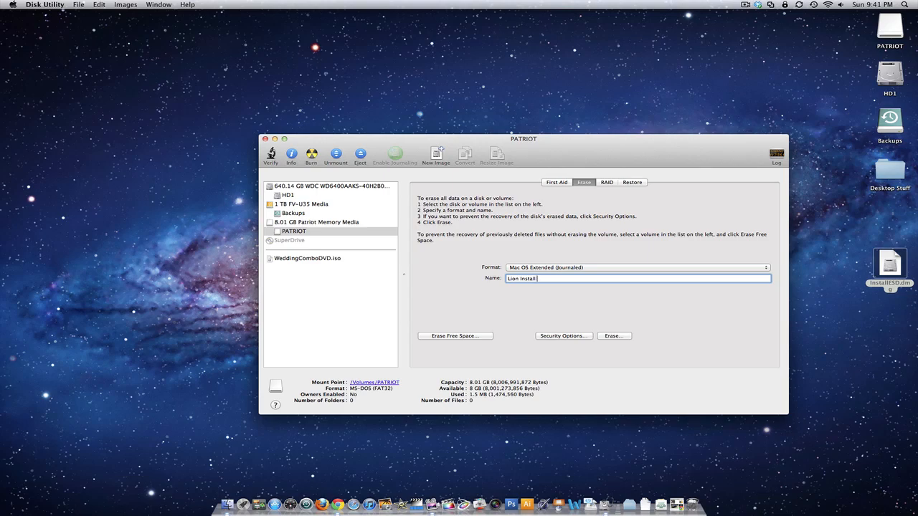
pyautogui.write('Disk')
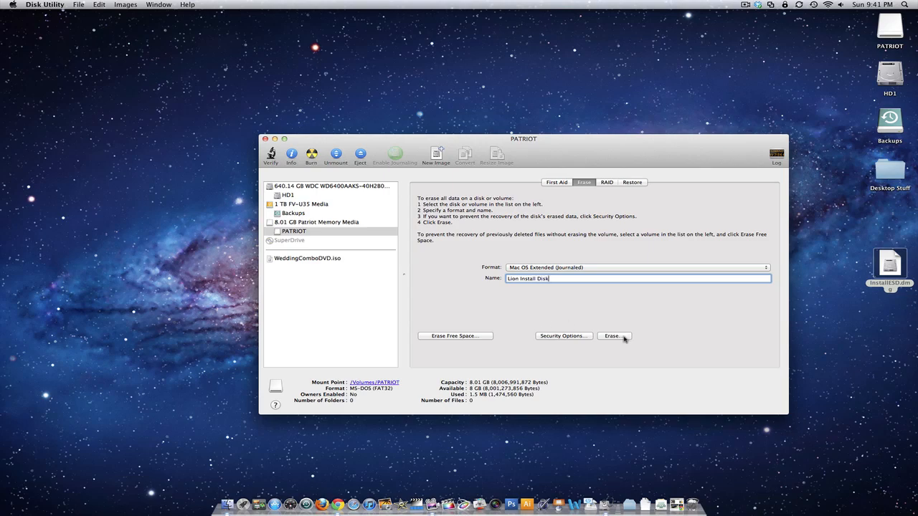
# Step: Erase the drive, confirm, and select the new Lion Install Disk volume
pyautogui.click(613, 335)
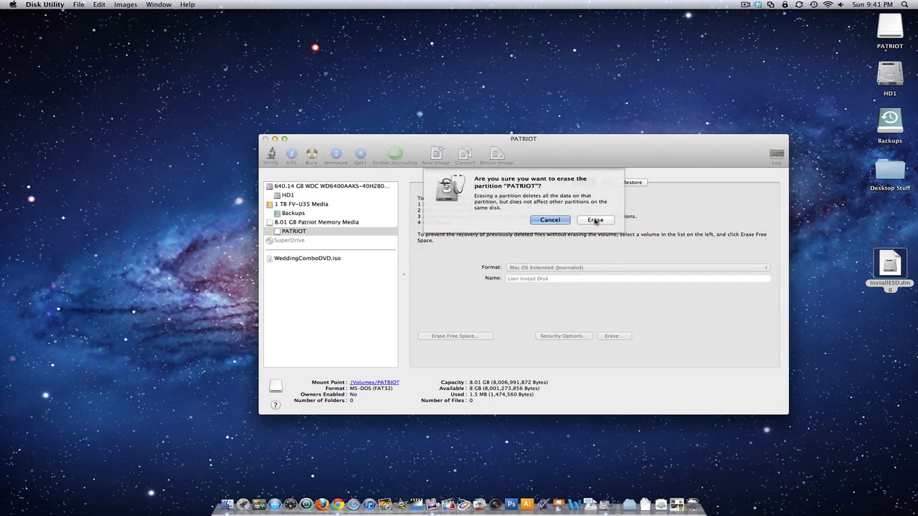
pyautogui.click(595, 219)
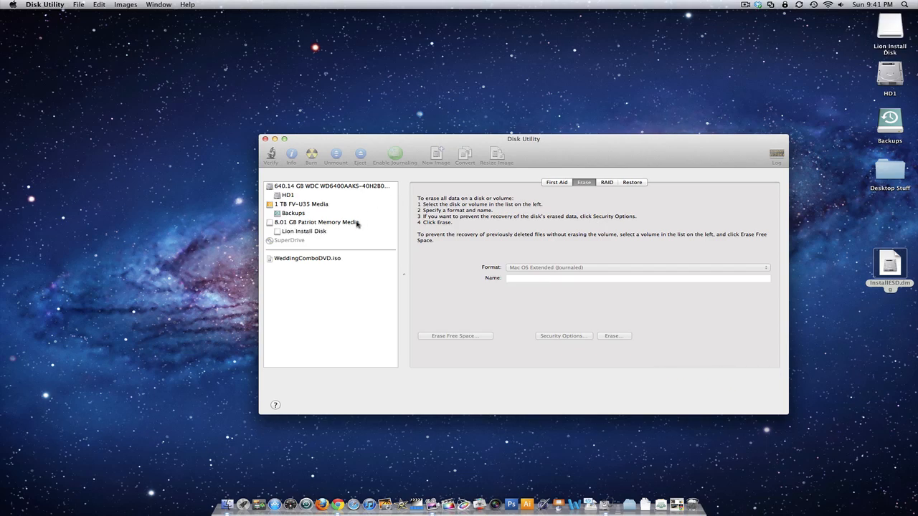
pyautogui.click(304, 231)
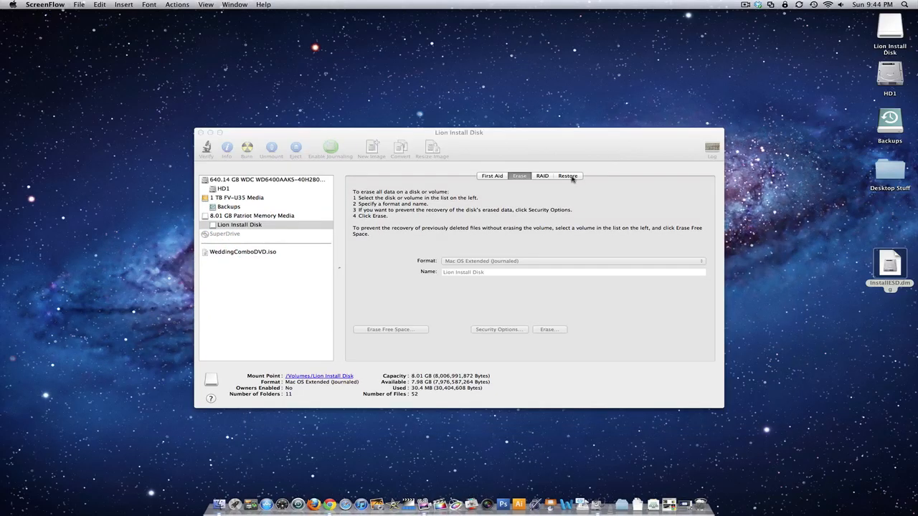
# Step: Choose InstallESD.dmg from the Desktop as the Restore source image
pyautogui.click(567, 176)
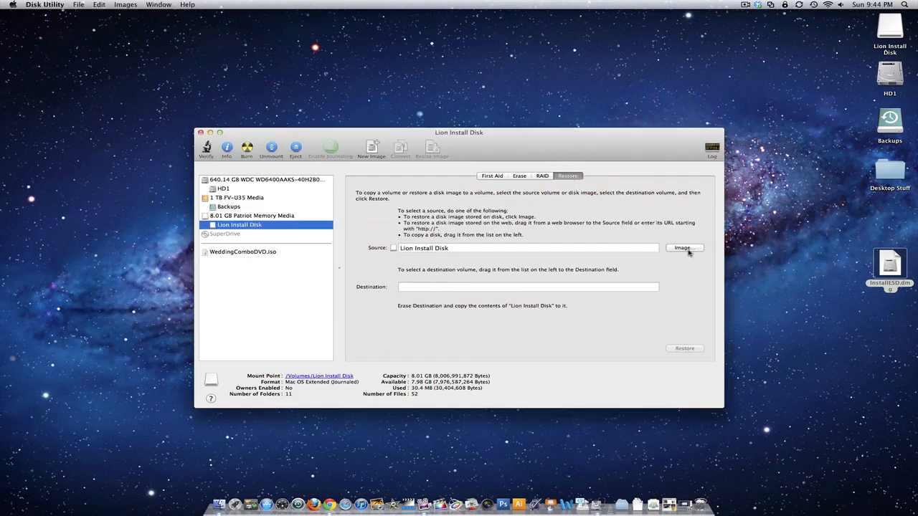
pyautogui.click(684, 248)
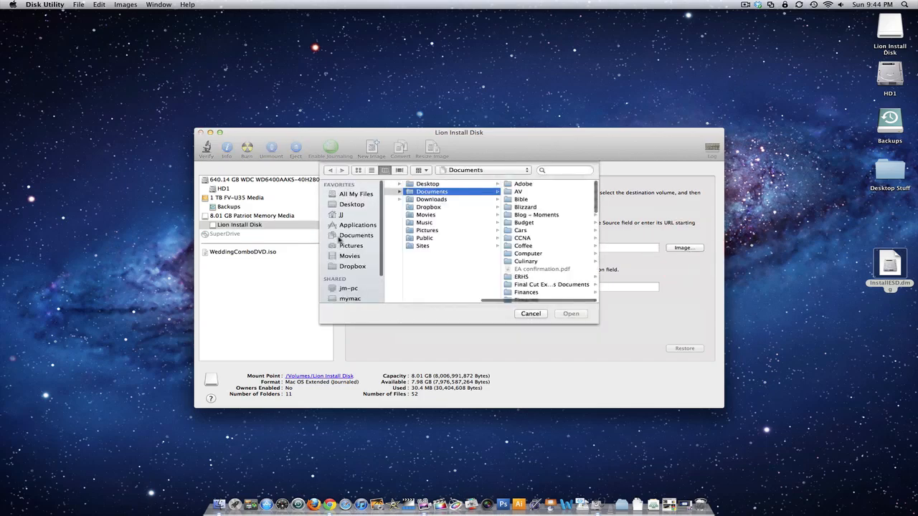
pyautogui.click(352, 204)
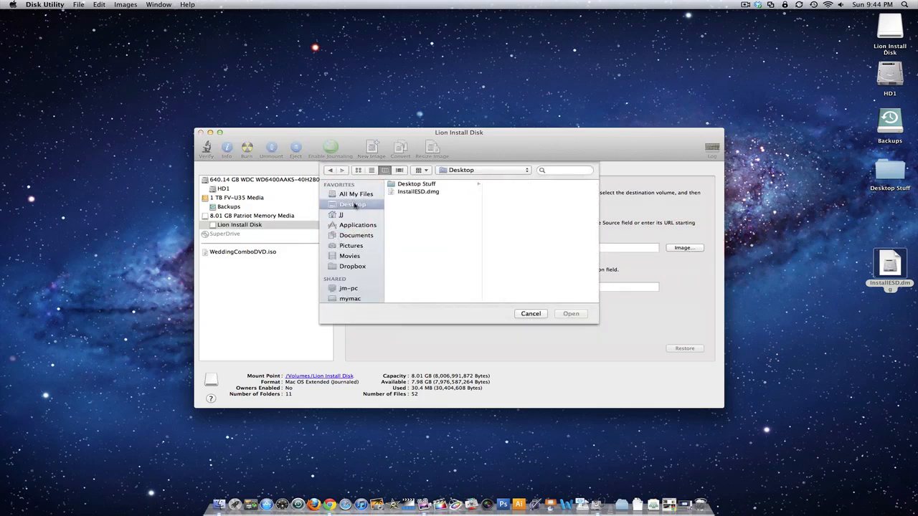
pyautogui.click(418, 192)
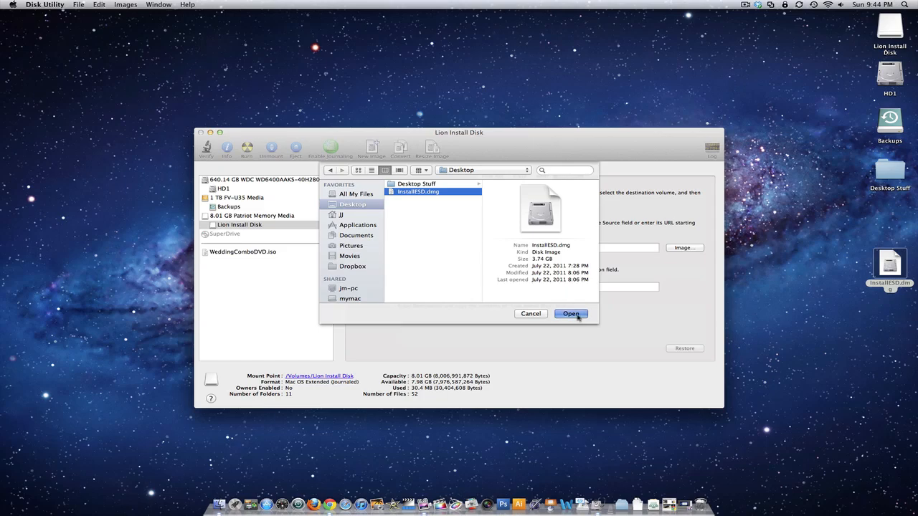
pyautogui.click(571, 314)
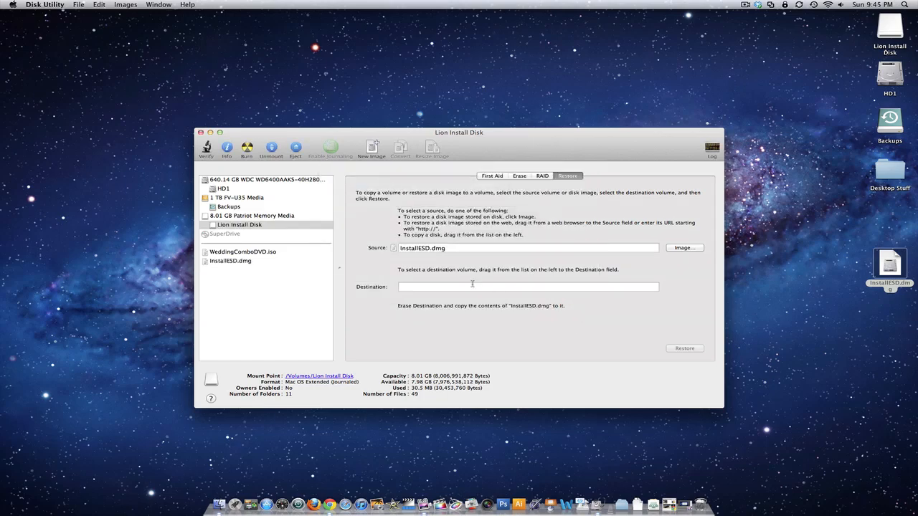
# Step: Set Lion Install Disk as the restore destination and confirm erasing it to restore
pyautogui.click(239, 225)
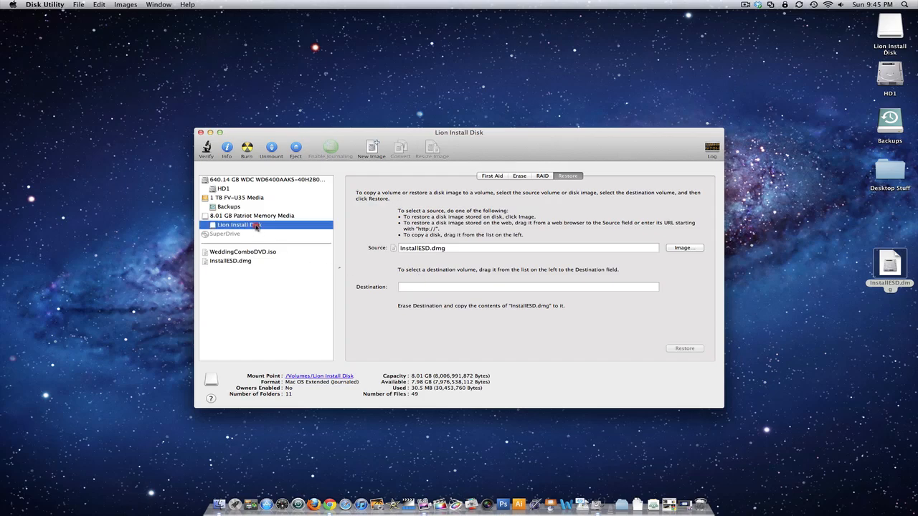
pyautogui.moveTo(239, 224); pyautogui.dragTo(527, 287)
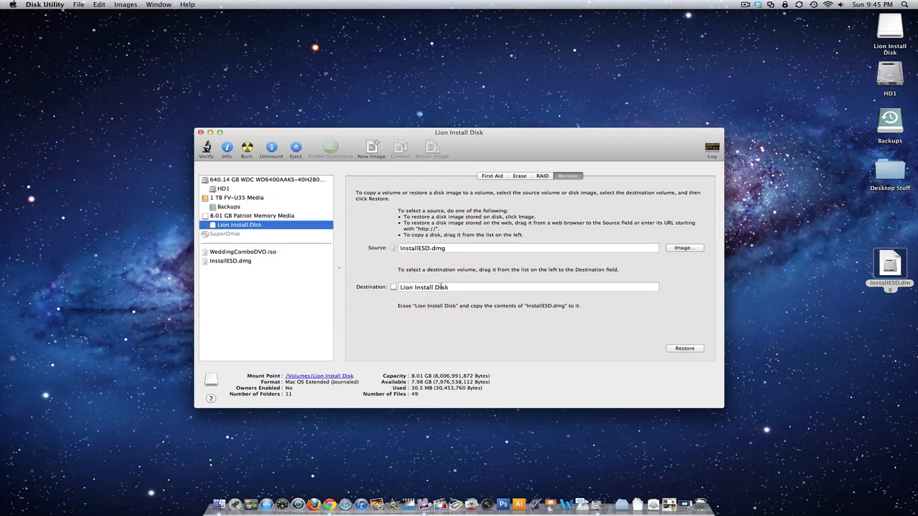
pyautogui.moveTo(374, 292)
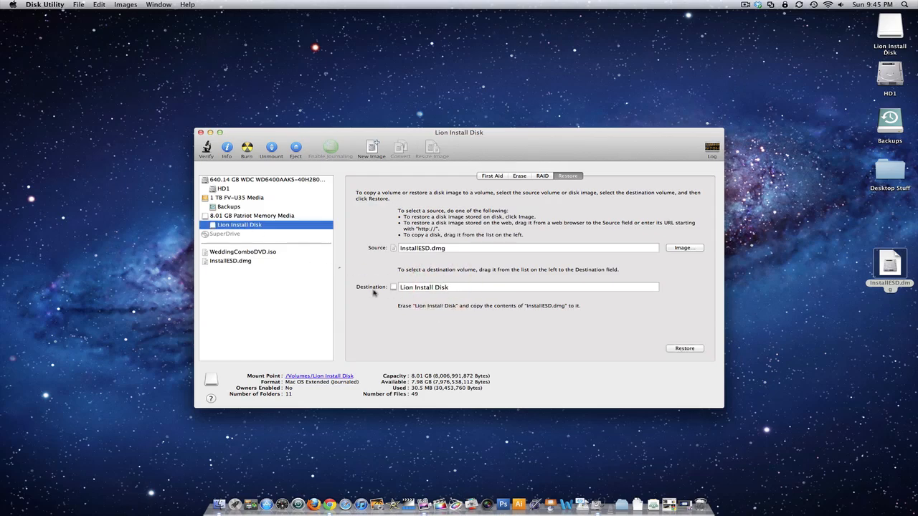
pyautogui.moveTo(618, 315)
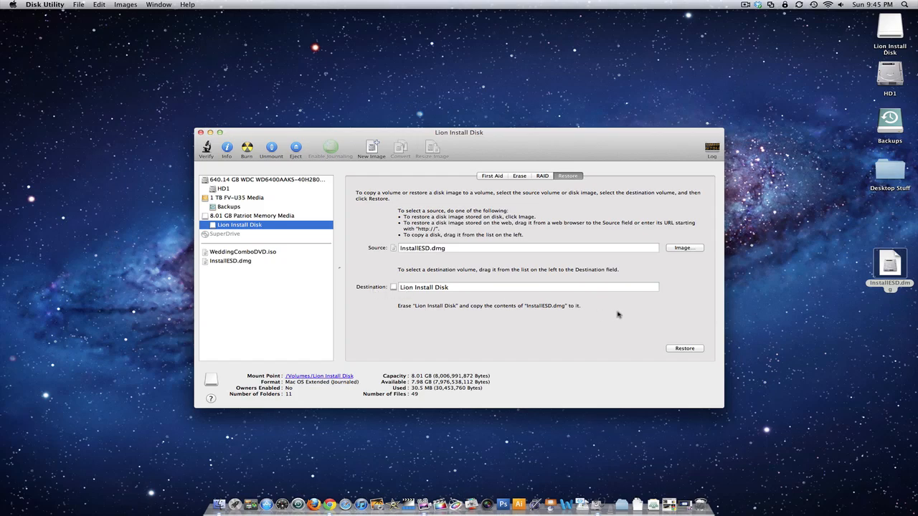
pyautogui.click(684, 347)
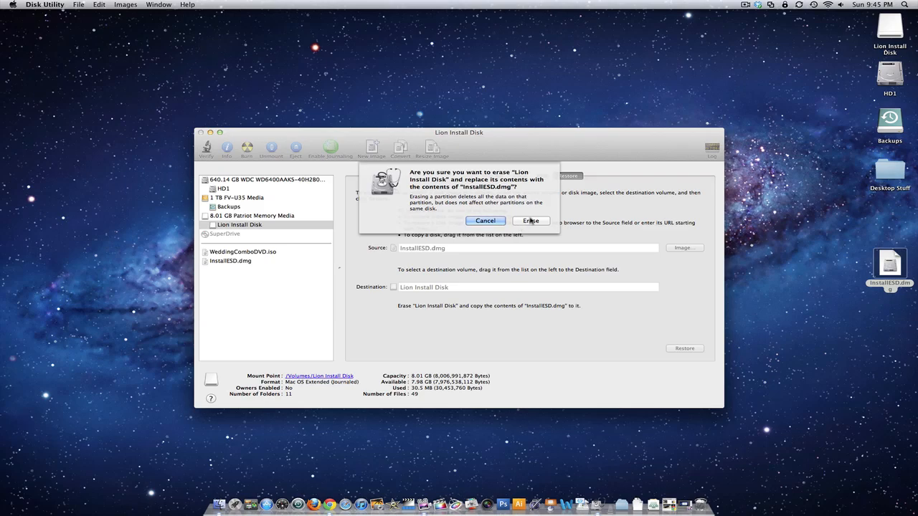
pyautogui.moveTo(532, 223)
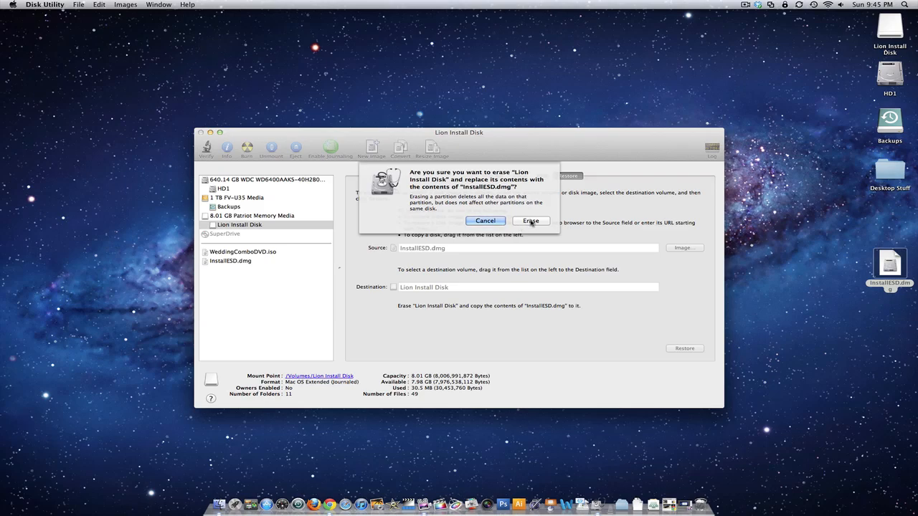
pyautogui.click(530, 220)
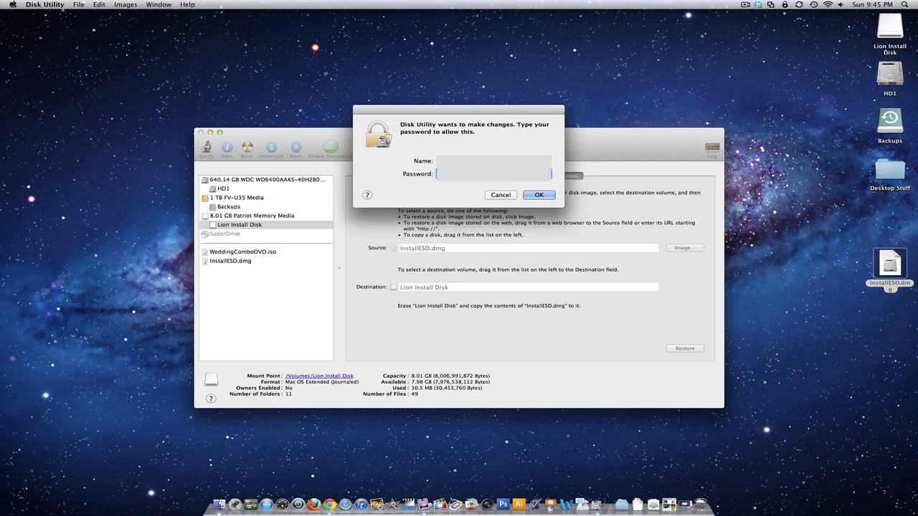
# Step: Authorize with the administrator password and let the restore complete
pyautogui.click(538, 194)
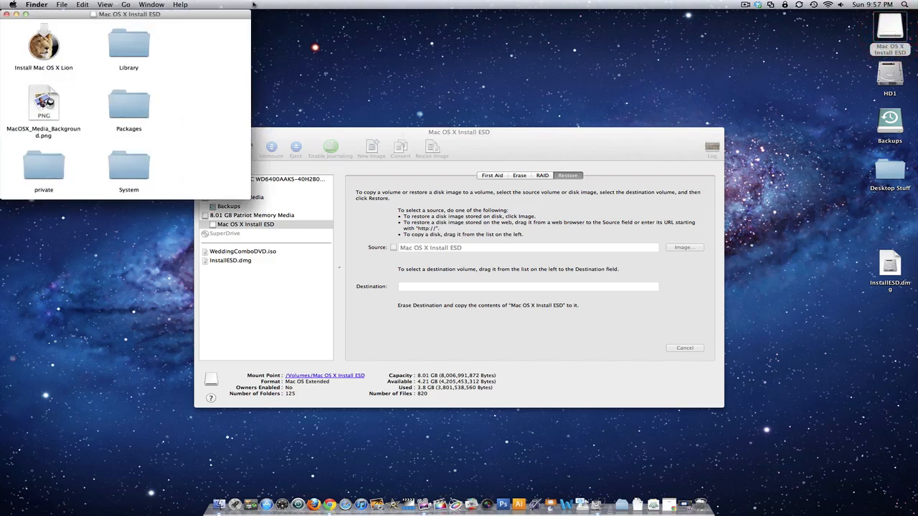
# Step: Reposition the Mac OS X Install ESD window to inspect the Lion installer and folders
pyautogui.moveTo(129, 13); pyautogui.dragTo(477, 51)
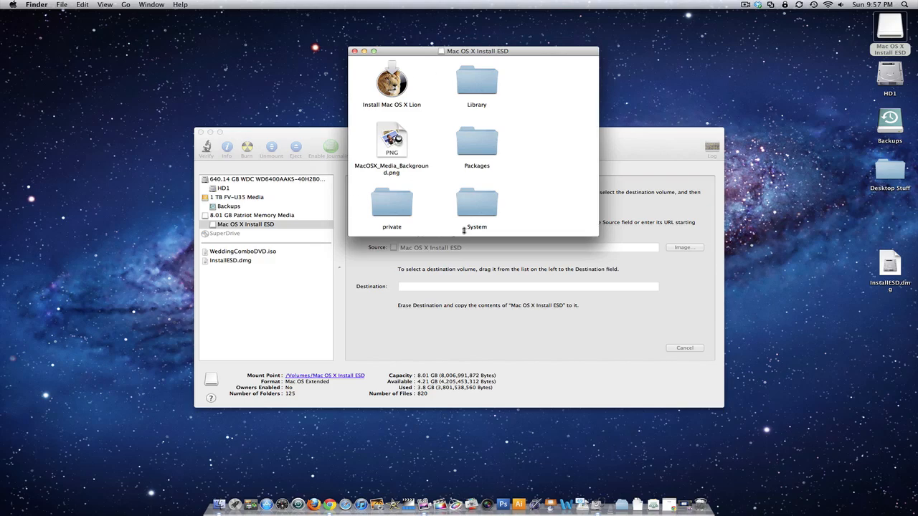
pyautogui.moveTo(385, 234)
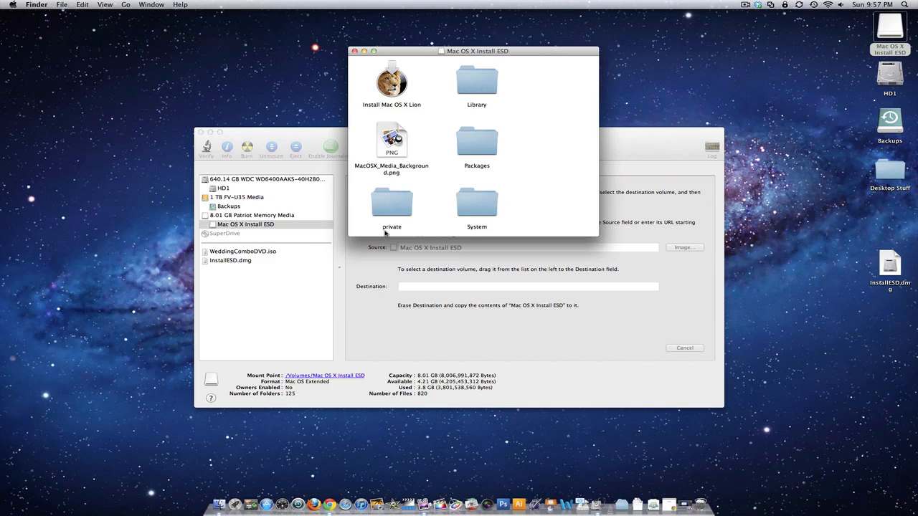
pyautogui.moveTo(405, 206)
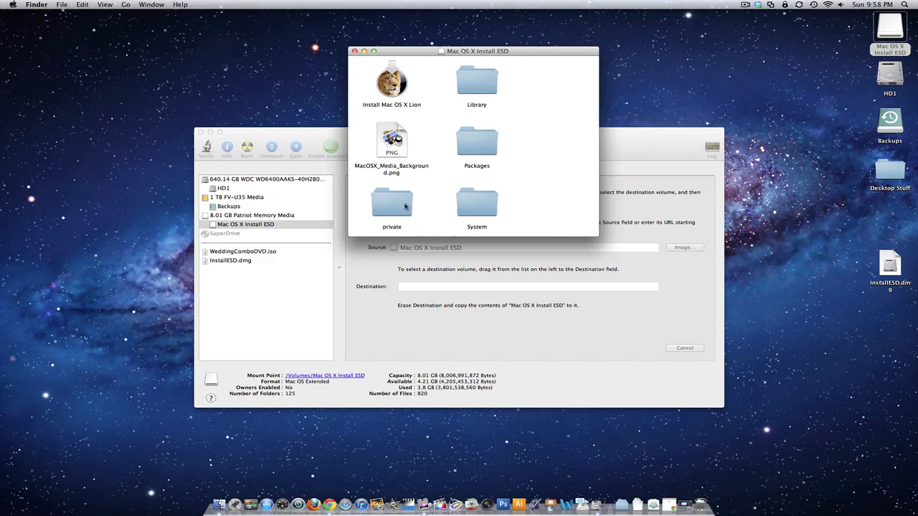
pyautogui.moveTo(499, 57)
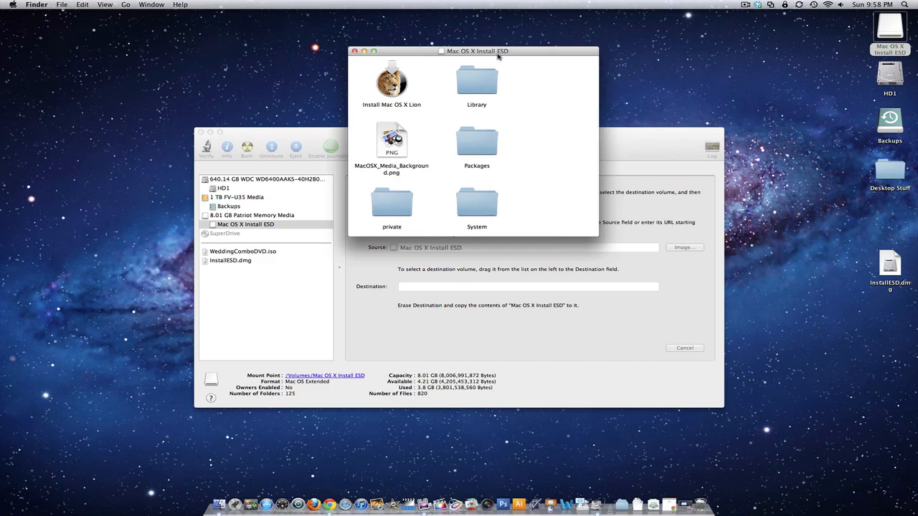
pyautogui.moveTo(524, 53)
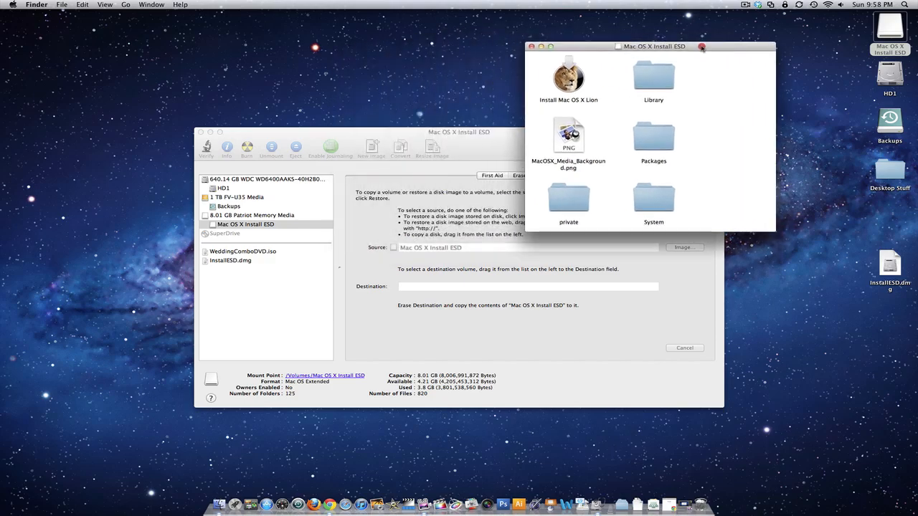
pyautogui.moveTo(653, 45); pyautogui.dragTo(595, 50)
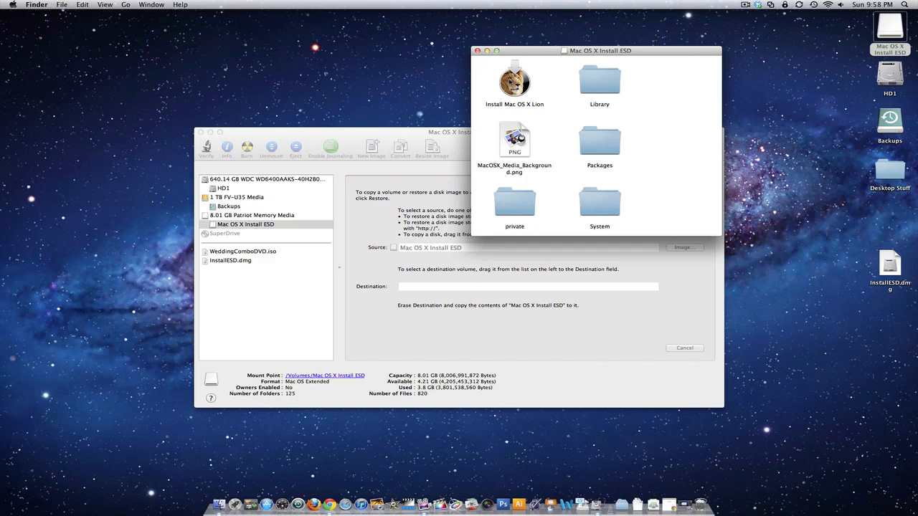
pyautogui.moveTo(298, 256)
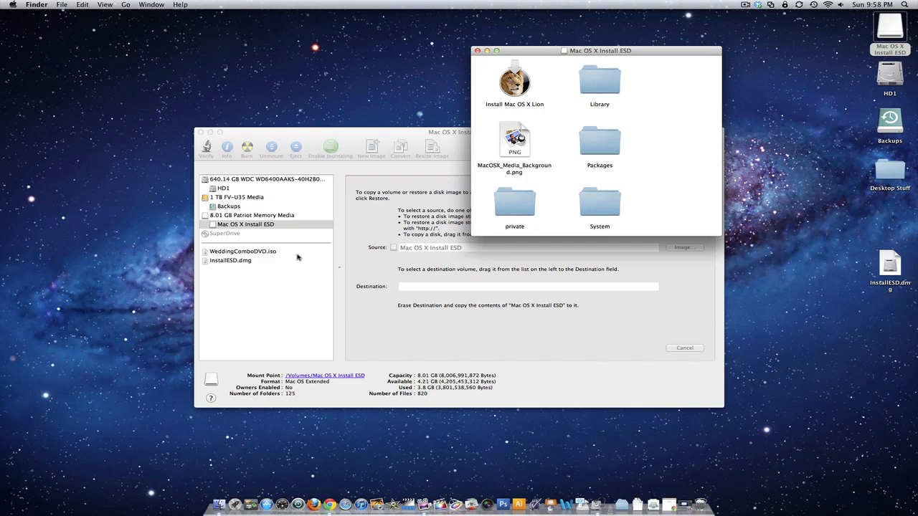
pyautogui.moveTo(390, 291)
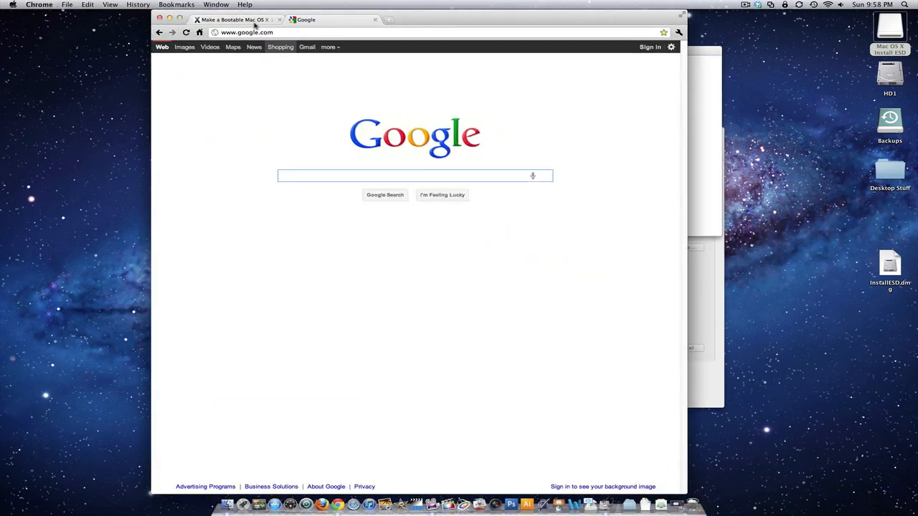
# Step: Switch to the 'Make a Bootable Mac OS X' Chrome tab and scroll to the Restore steps
pyautogui.click(233, 19)
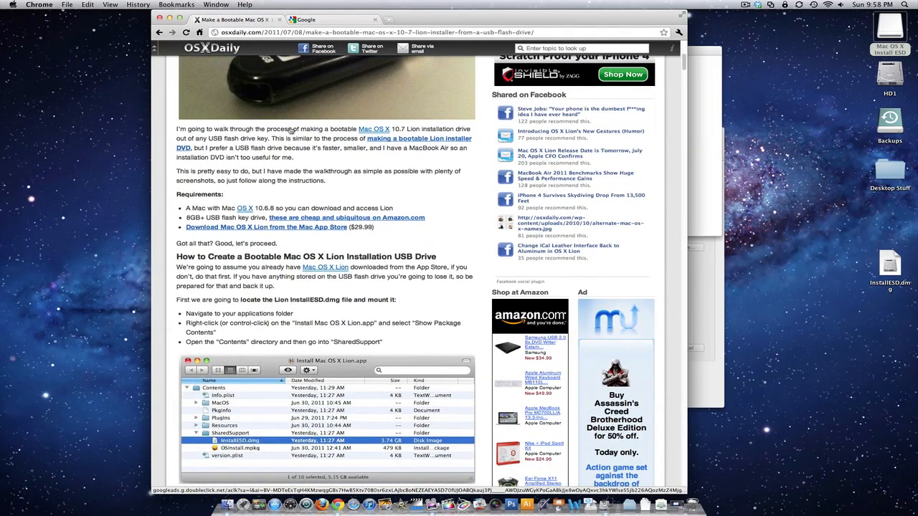
pyautogui.scroll(-3)
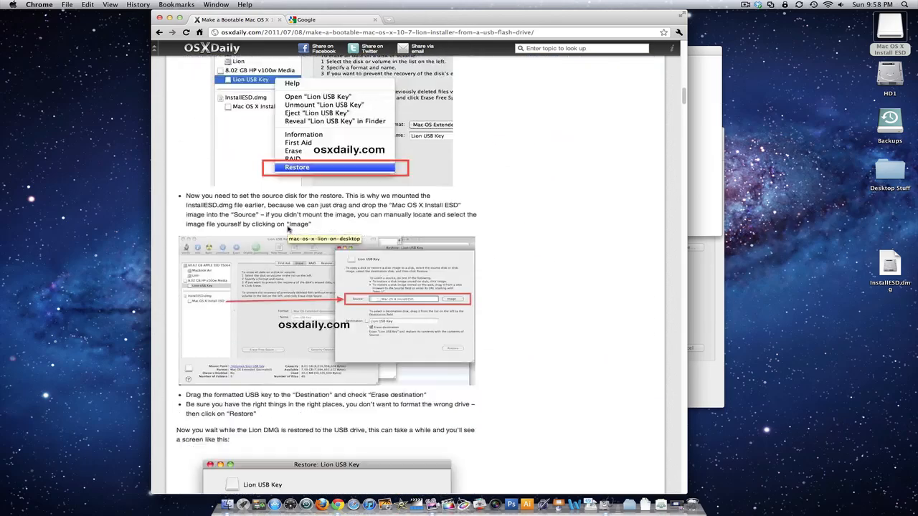
pyautogui.scroll(-3)
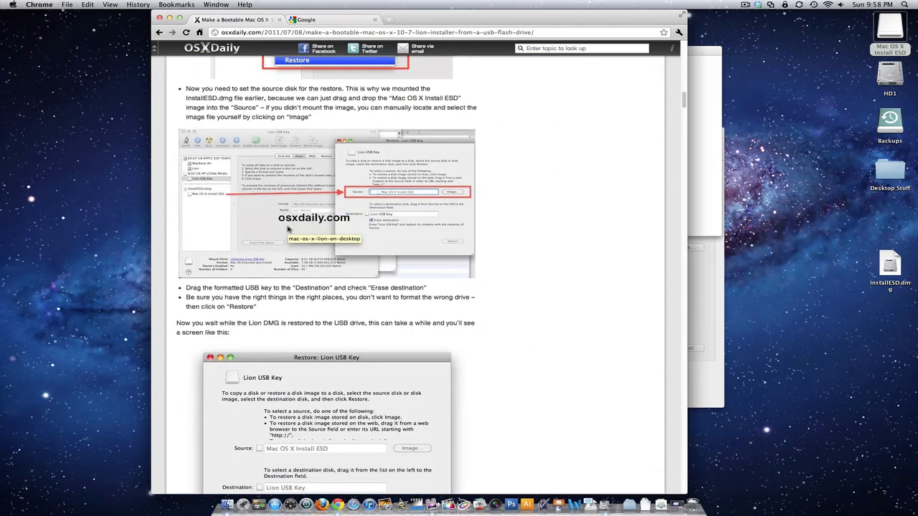